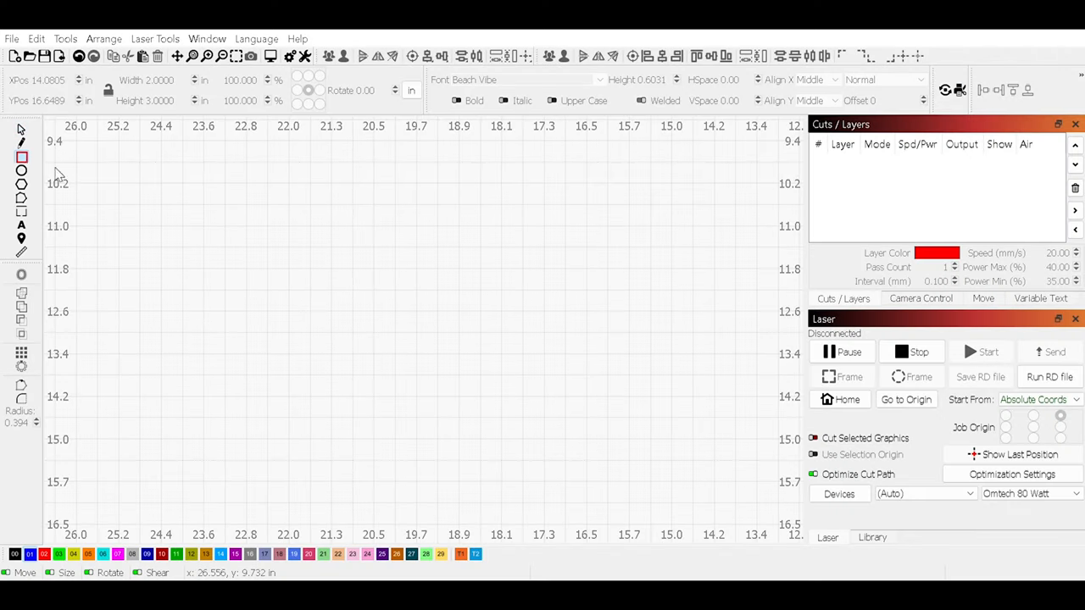
Draw the 2 x 3 inch card rectangle and assign it to the red Line layer.
drag(257, 200, 414, 390)
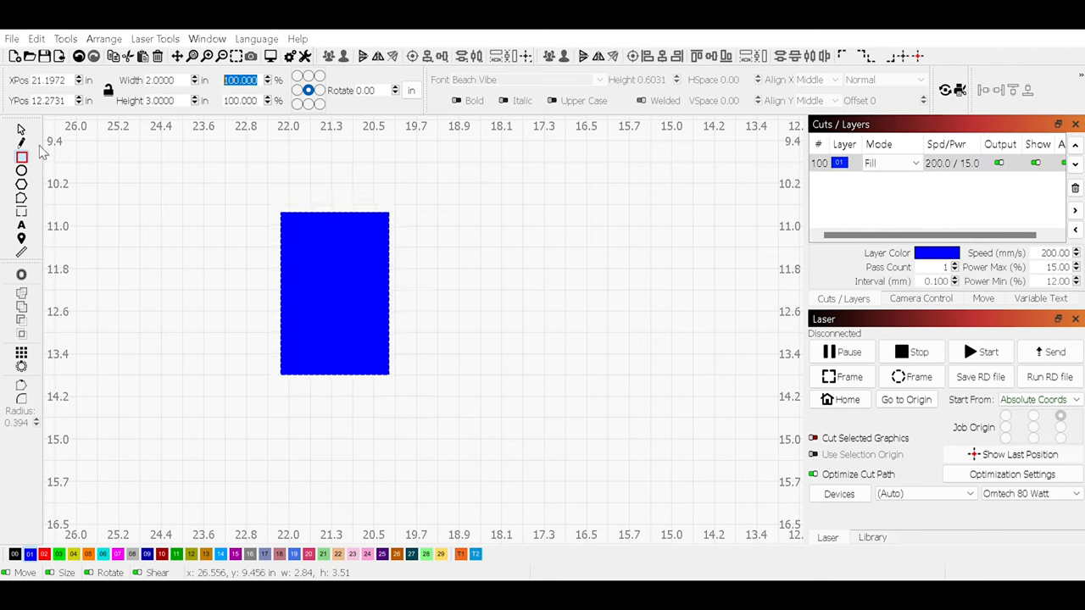
click(334, 291)
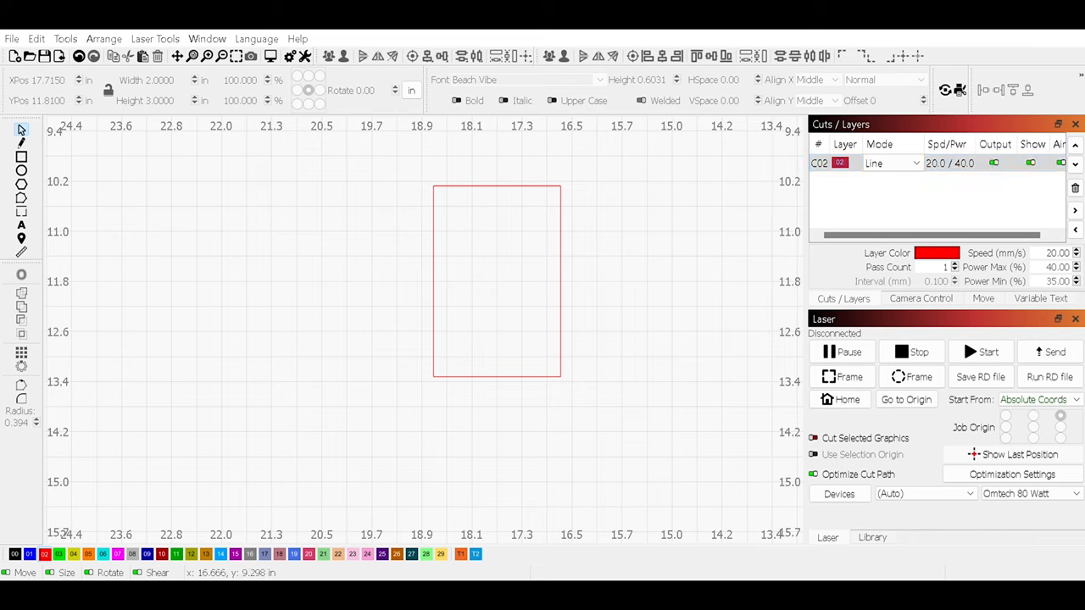
mouse_move(587, 174)
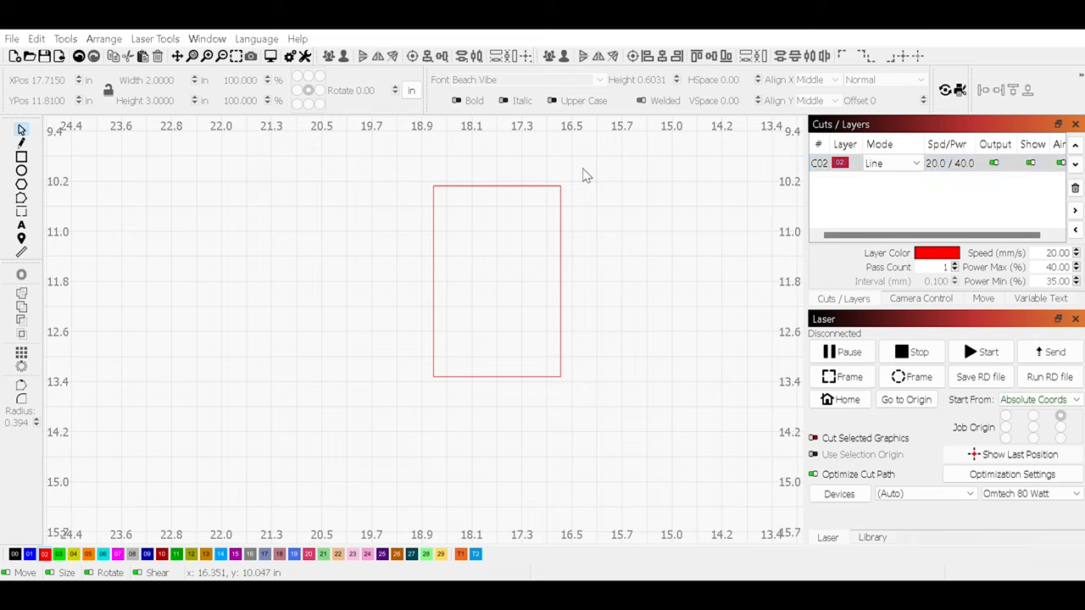
mouse_move(342, 270)
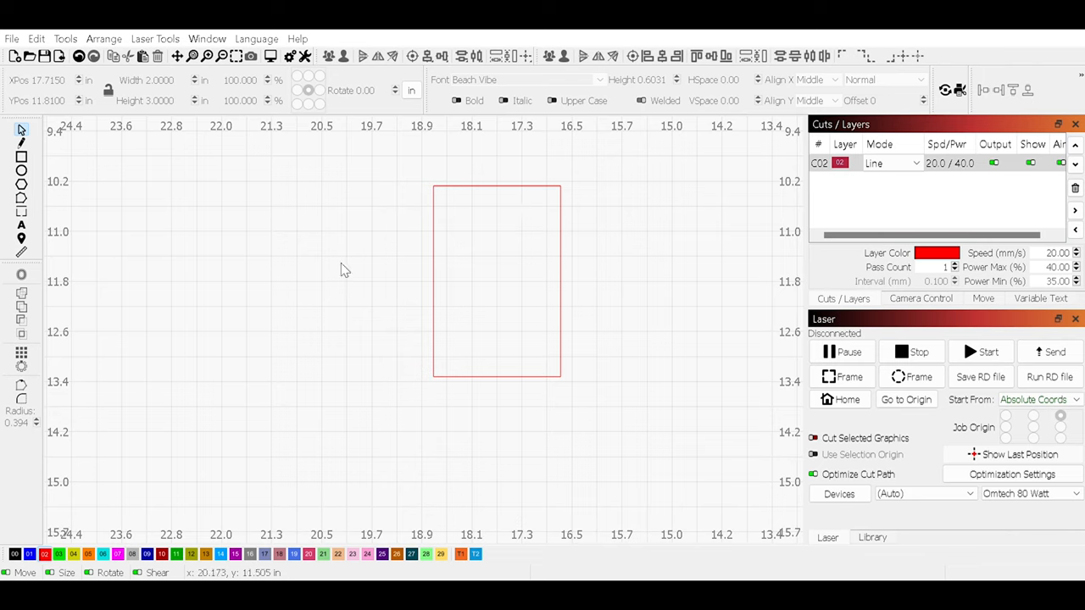
mouse_move(20, 229)
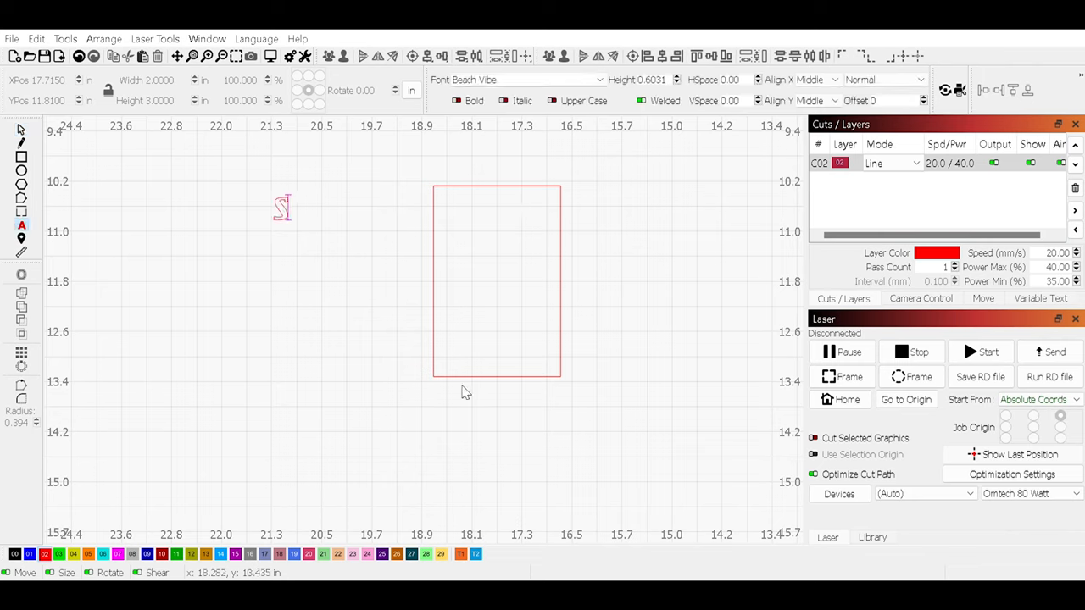
Add 'Scan For' / 'WiFi' text on the blue Fill layer and place it in the card's top.
text(Scan For)
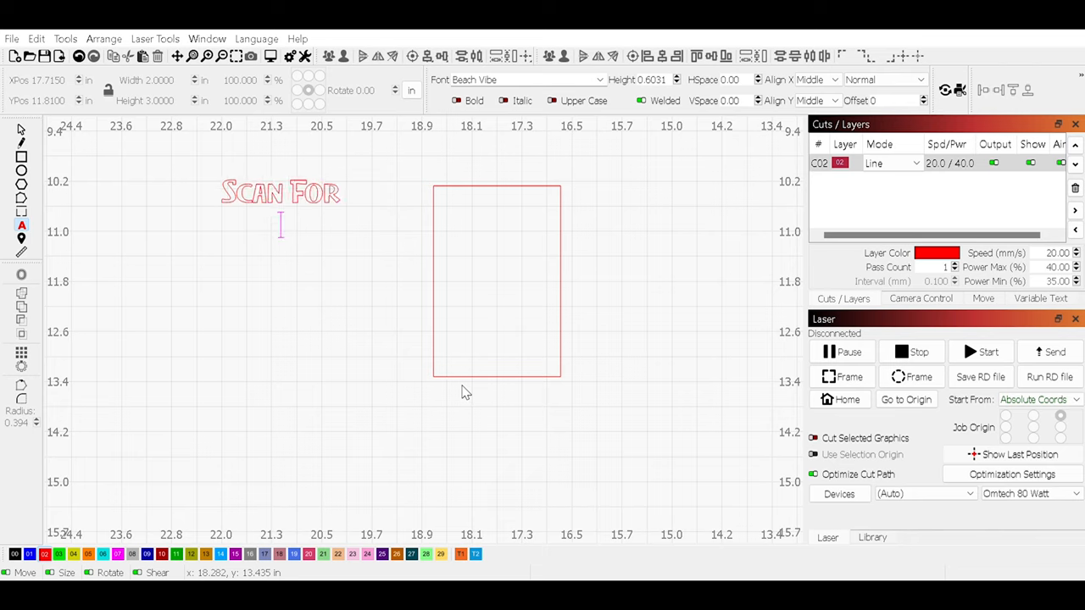
text(WiFi)
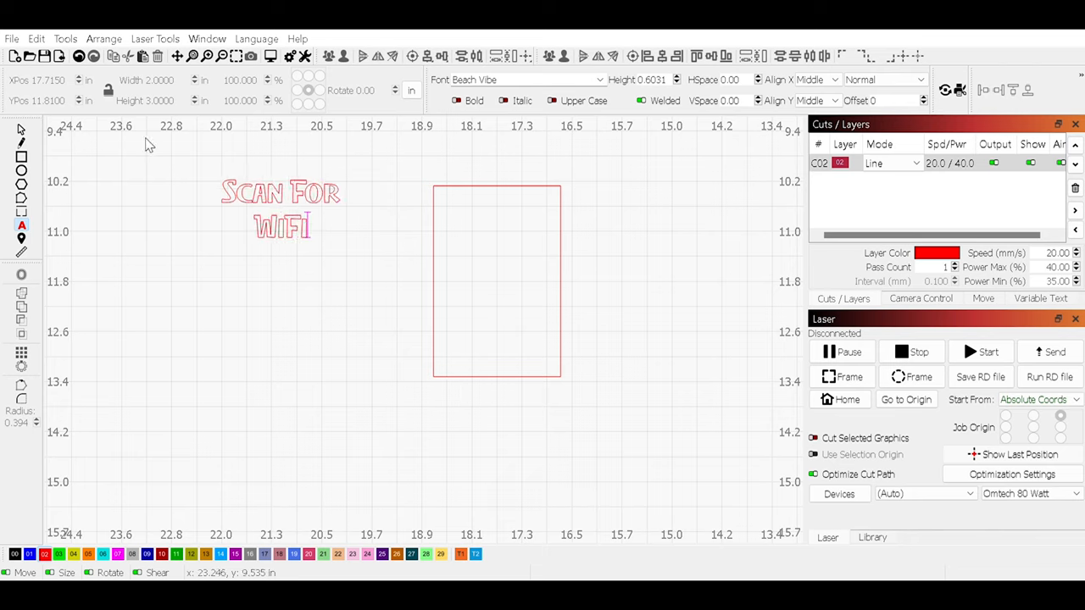
click(280, 210)
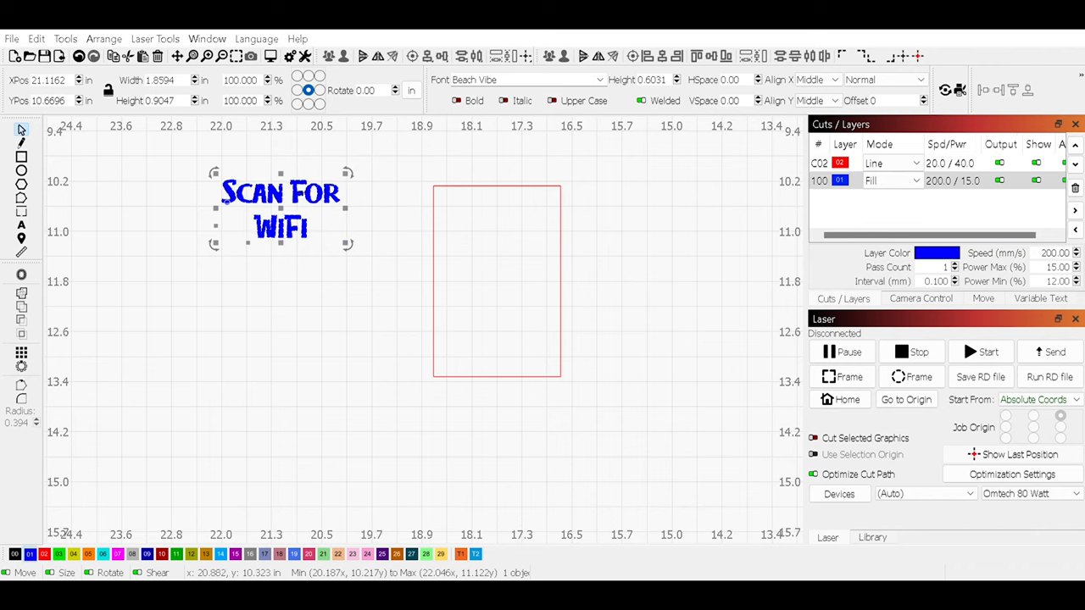
drag(281, 210, 495, 234)
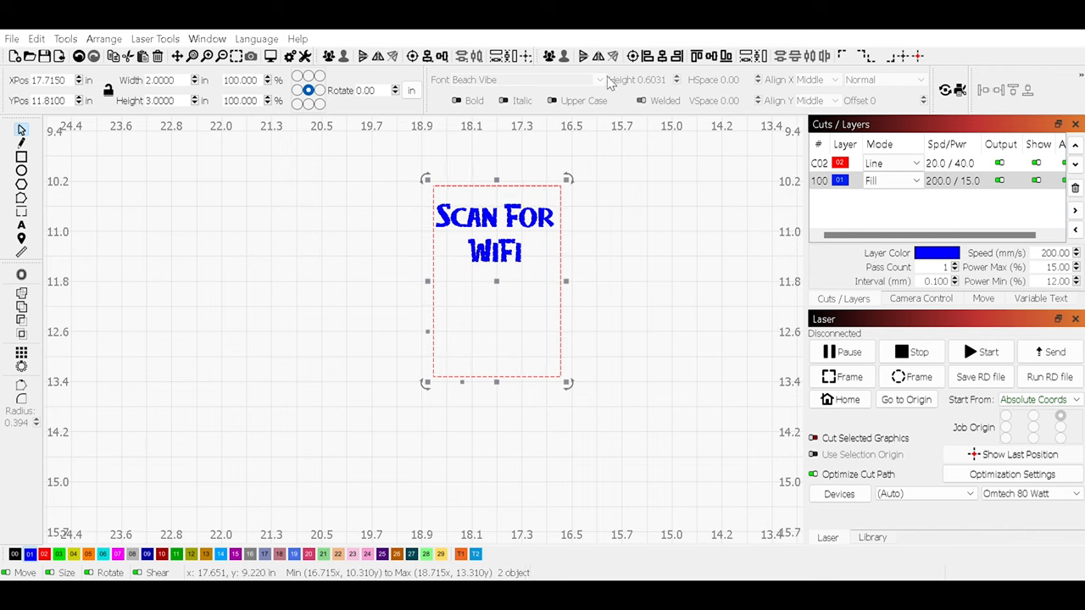
click(495, 234)
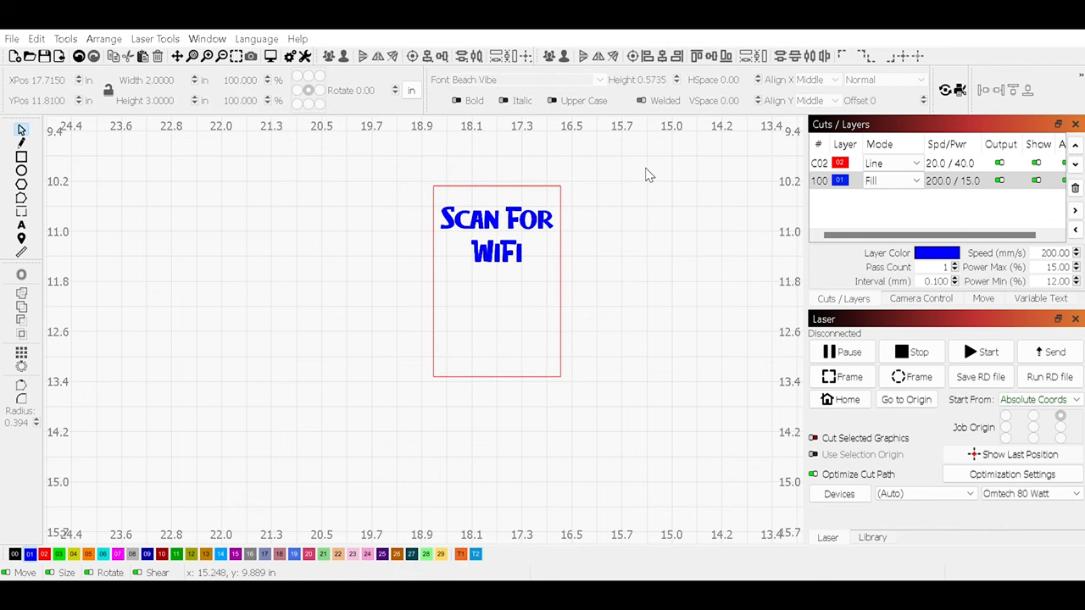
mouse_move(261, 234)
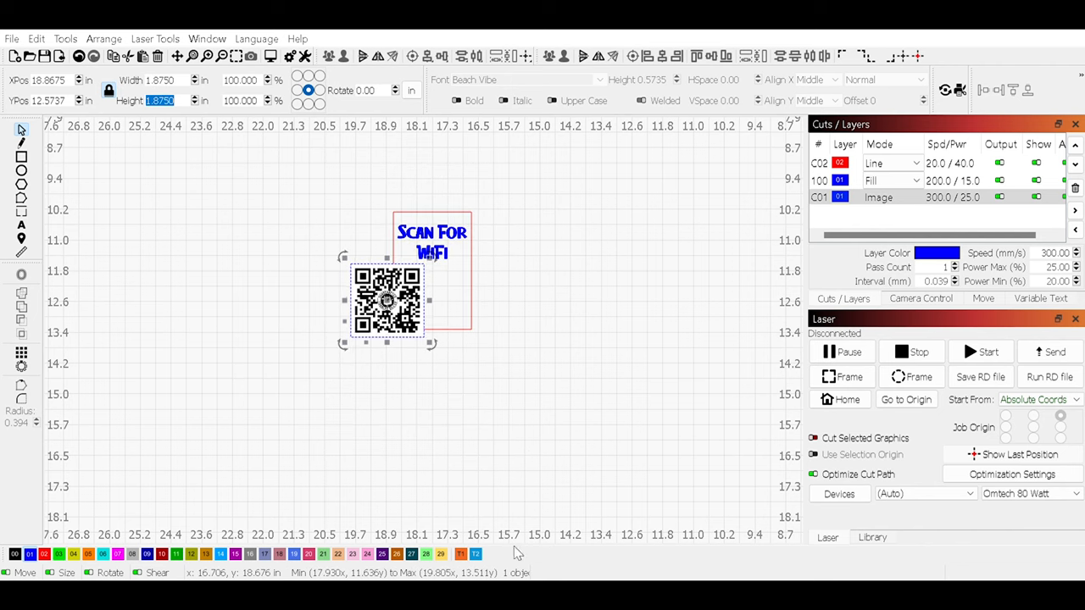
Position the imported QR code under the text and shrink it to fit the card.
drag(387, 302, 432, 302)
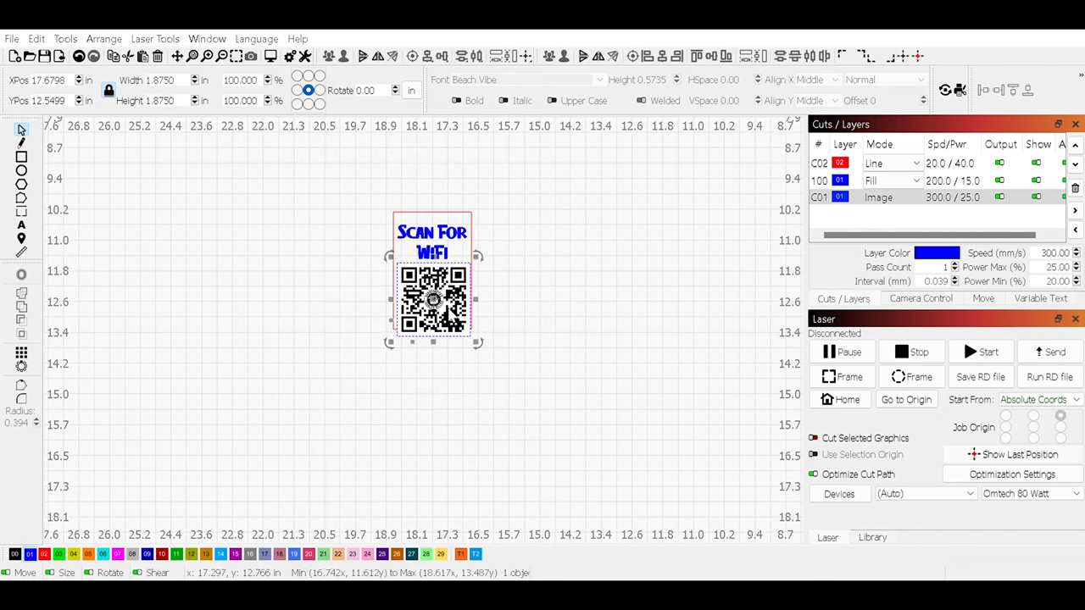
drag(478, 342, 464, 326)
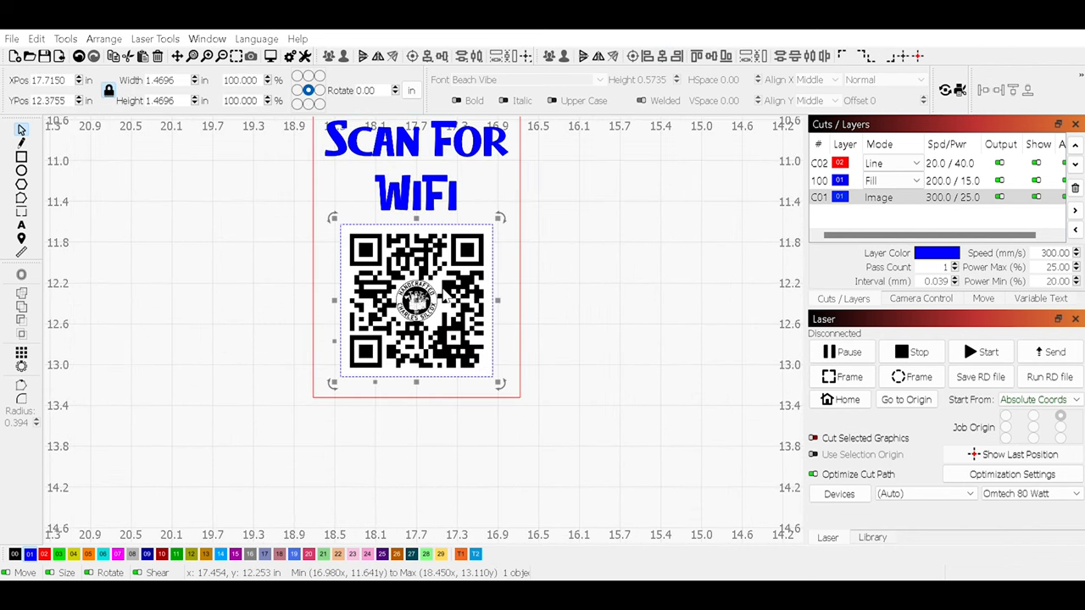
mouse_move(127, 483)
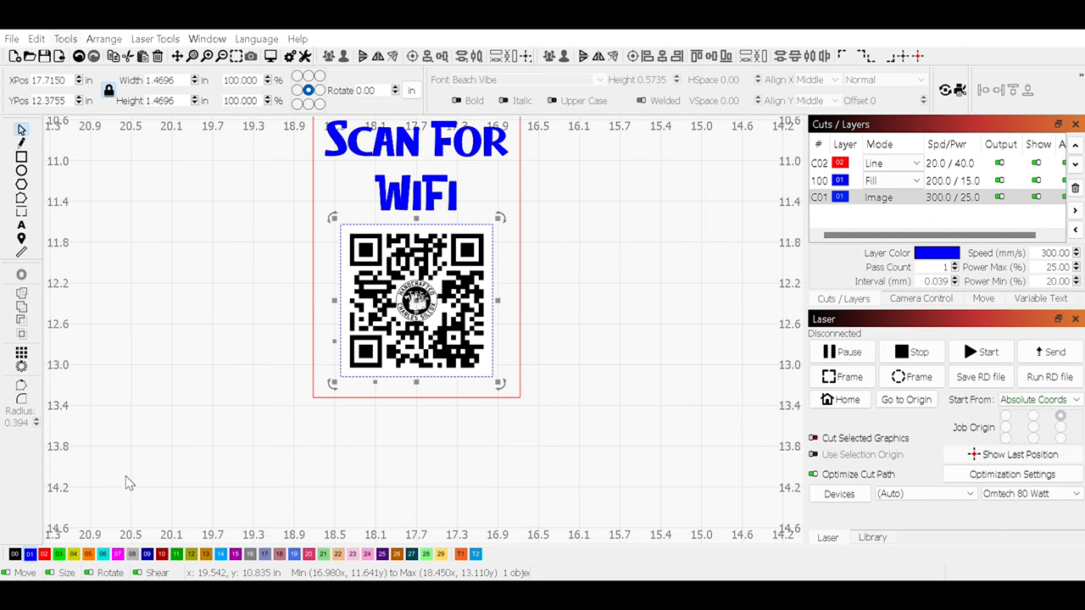
mouse_move(678, 444)
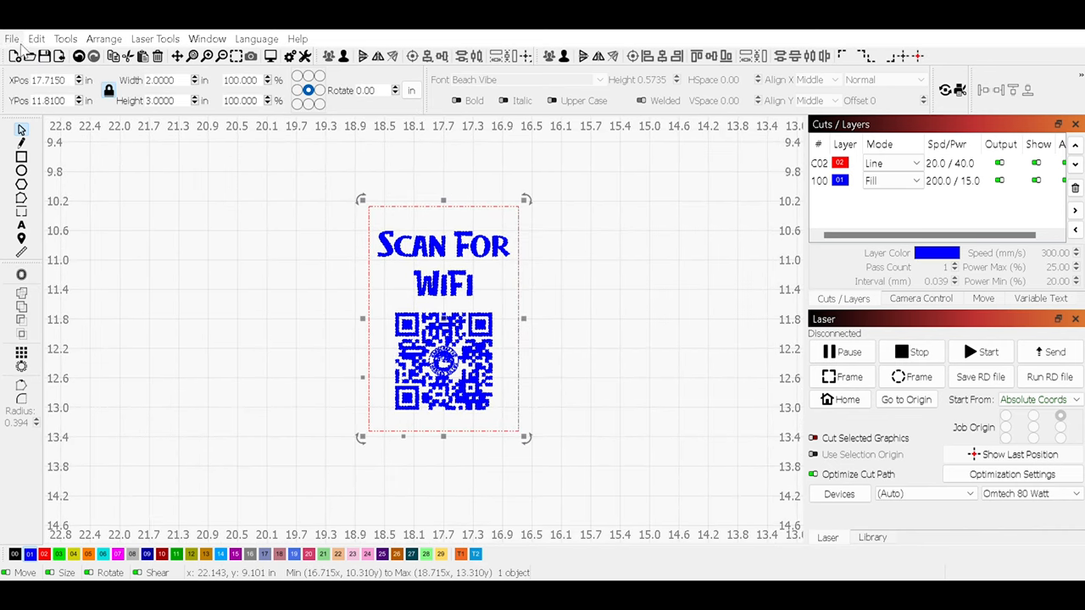
mouse_move(75, 183)
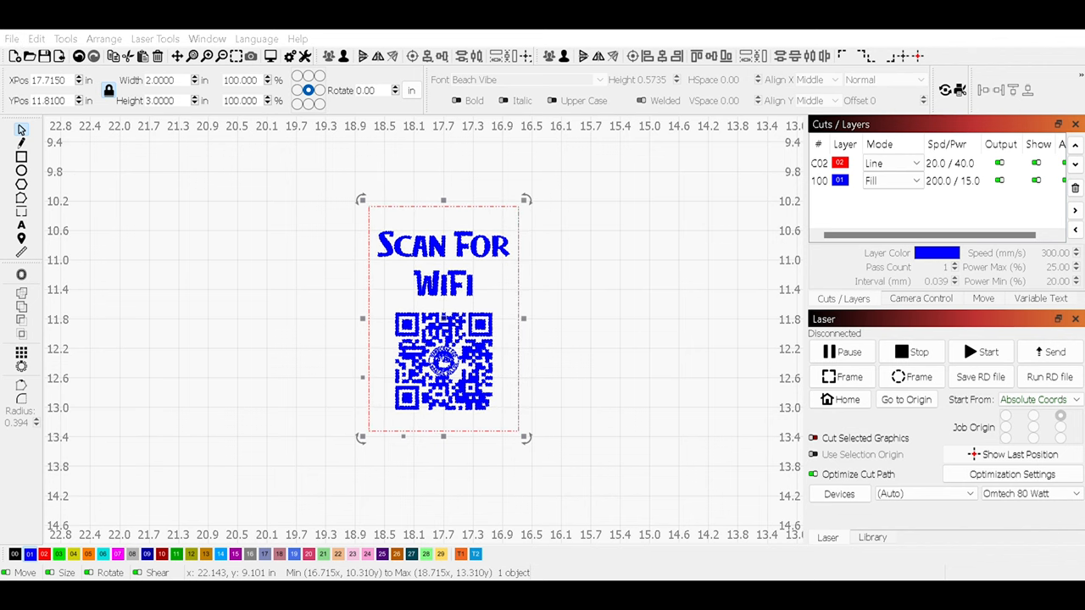
Save the project with the traced QR code on the blue Fill layer.
click(819, 163)
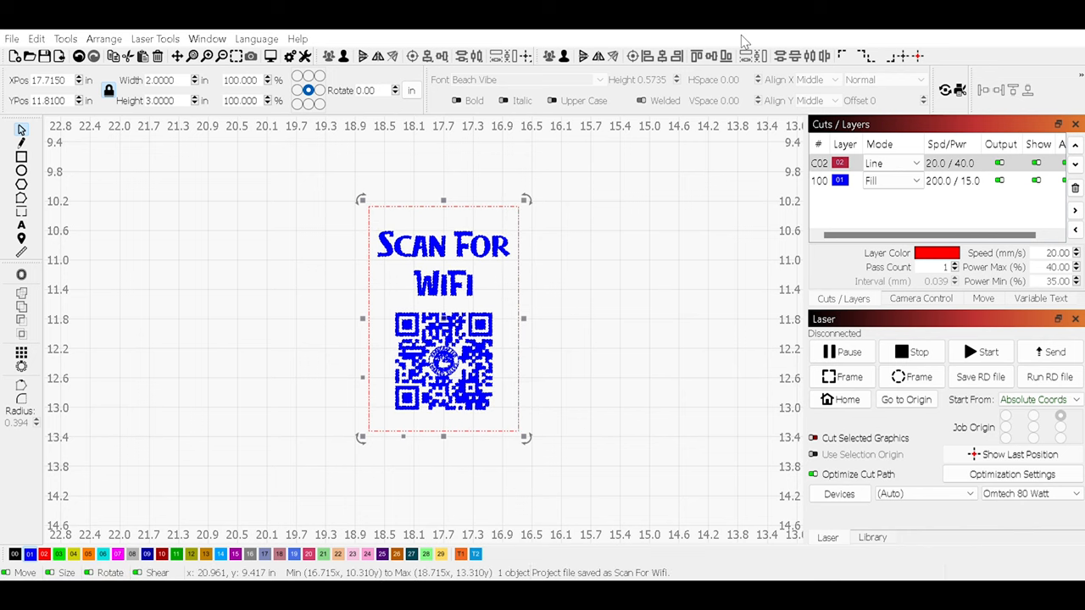